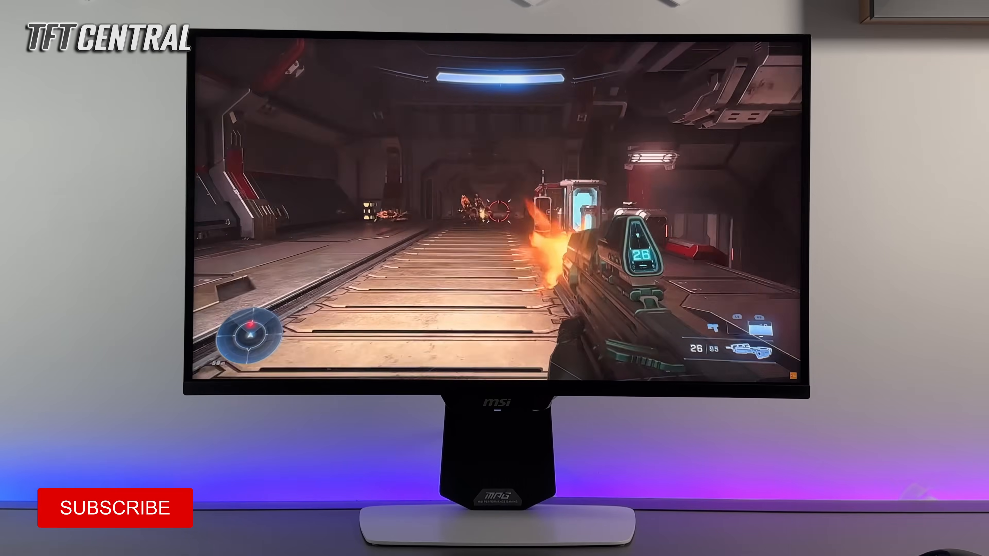
Browse the Pro Mode preset list past User and Anti-Blue, with Eco still active
{"action": "left_click", "coordinate": [115, 508]}
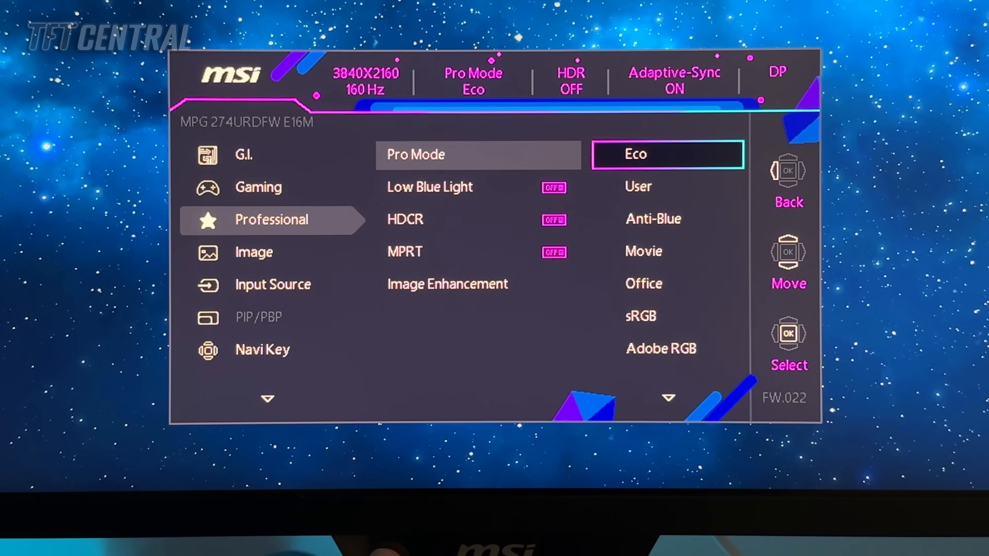
{"action": "key", "text": "Down"}
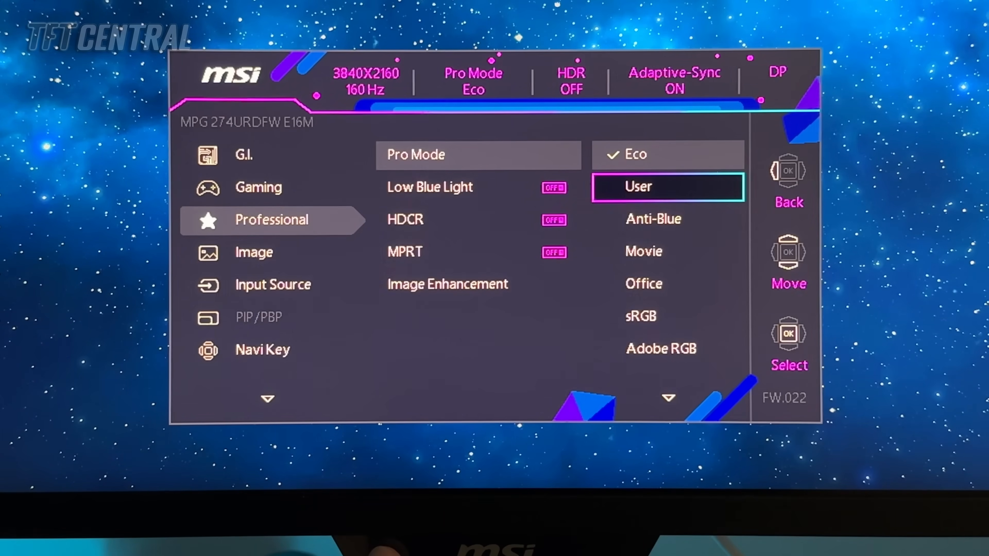
{"action": "key", "text": "Down"}
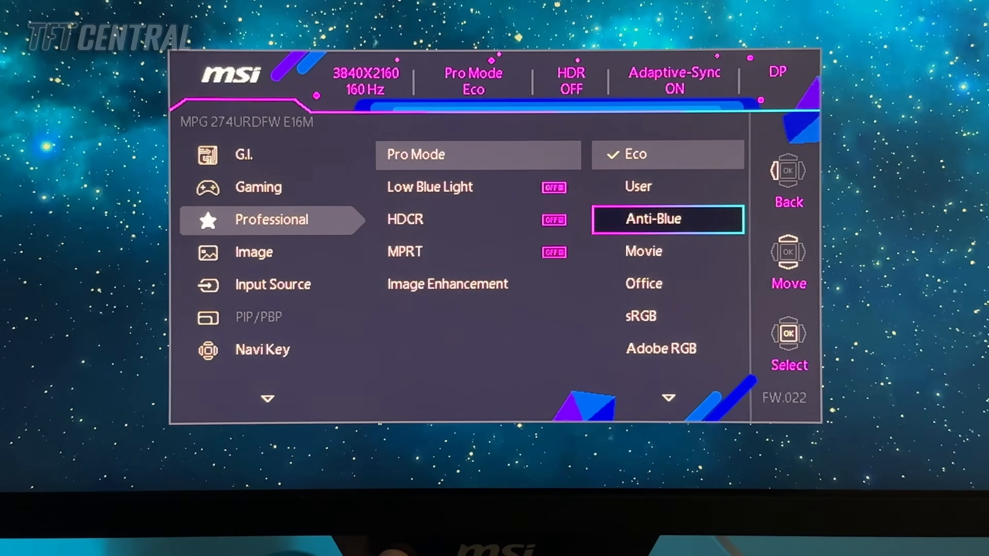
{"action": "key", "text": "Down"}
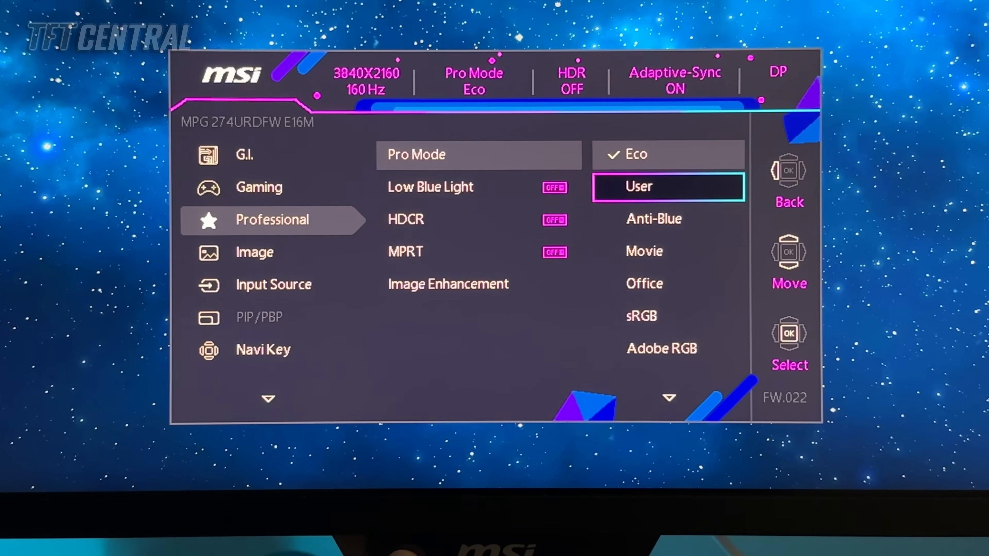
Select User as the Pro Mode preset
{"action": "left_click", "coordinate": [666, 186]}
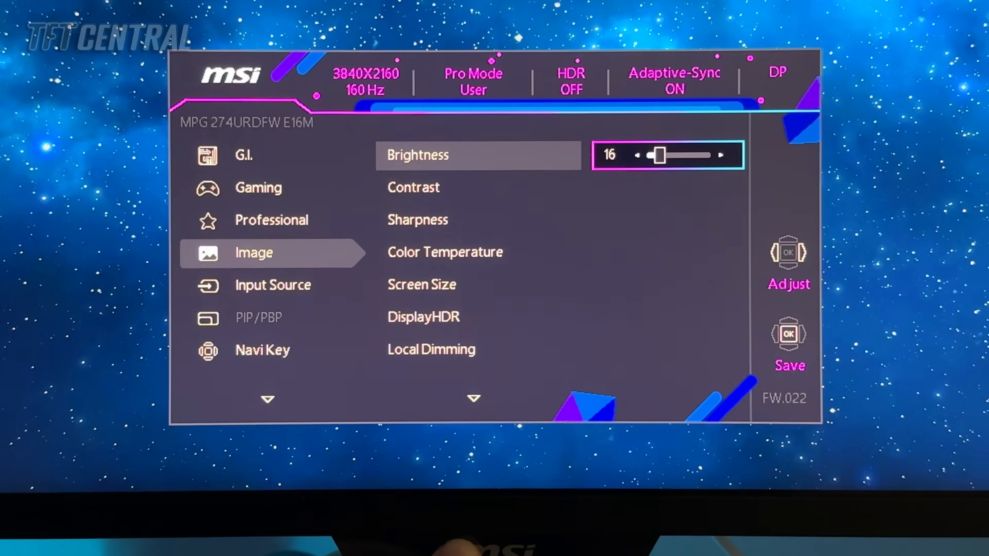
Raise the Brightness from 16 and bring it back down to about 32
{"action": "left_click", "coordinate": [721, 155]}
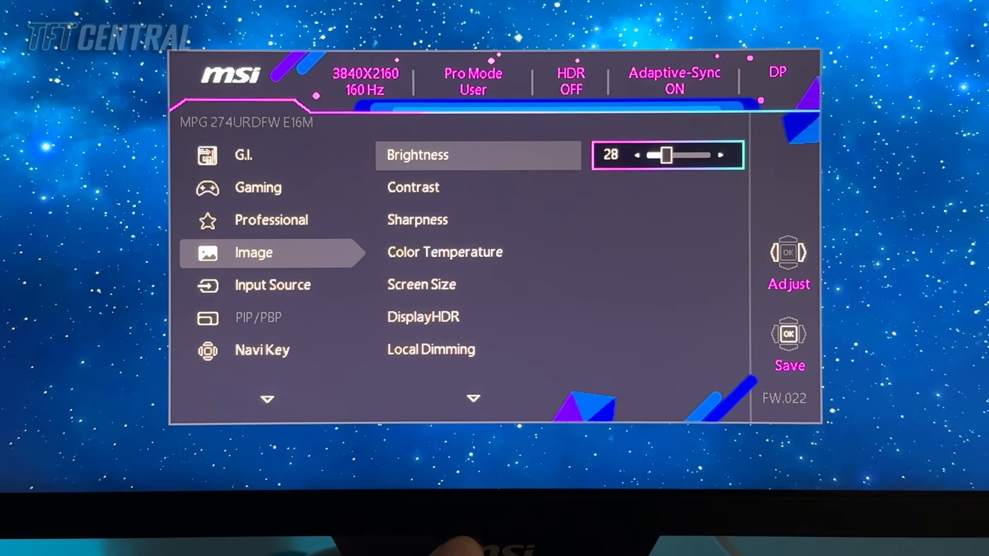
{"action": "left_click", "coordinate": [725, 155]}
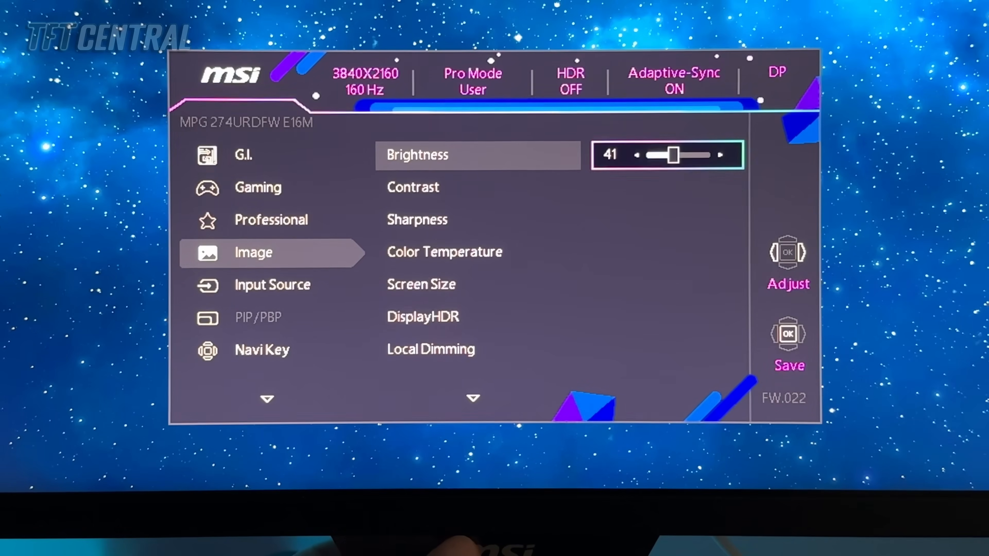
{"action": "left_click", "coordinate": [636, 155]}
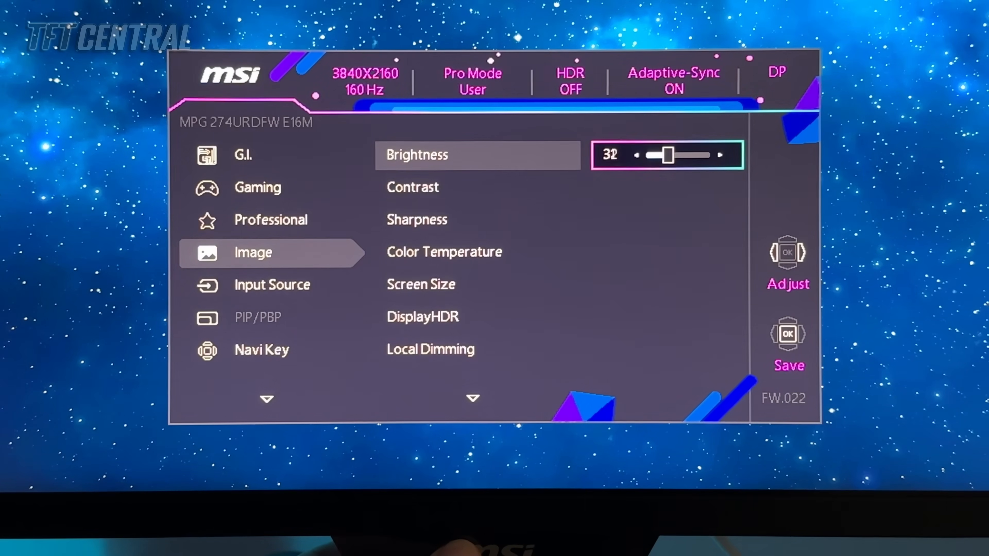
{"action": "left_click", "coordinate": [637, 155]}
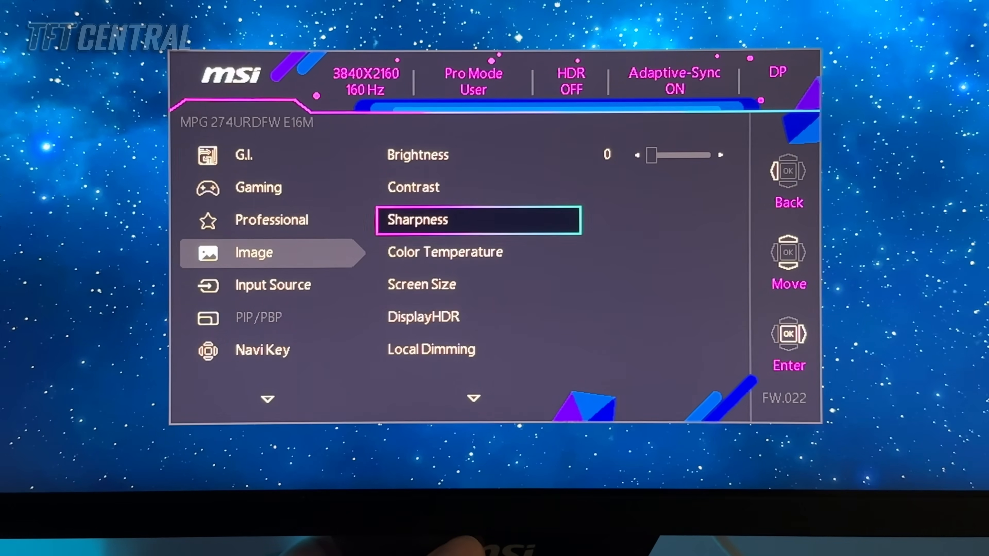
Switch Brightness Uniformity on in the Image settings
{"action": "key", "text": "Down"}
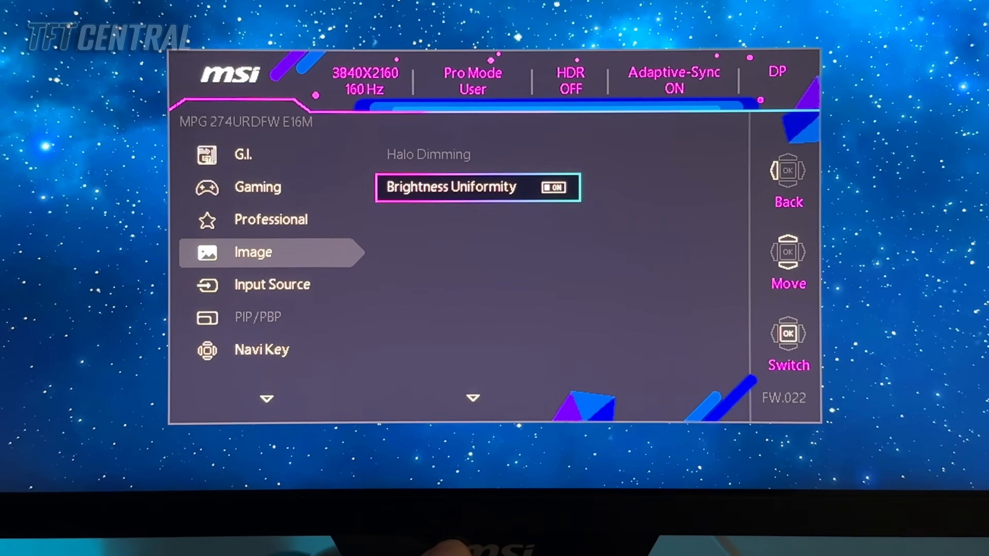
{"action": "left_click", "coordinate": [553, 187]}
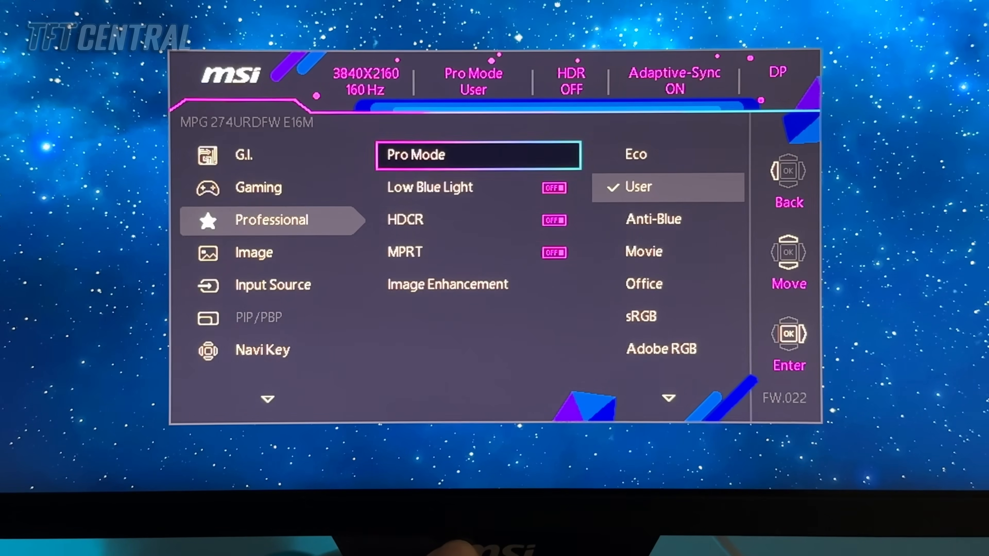
Step through the Pro Mode presets to sRGB, then return toward the Gaming category
{"action": "key", "text": "Right"}
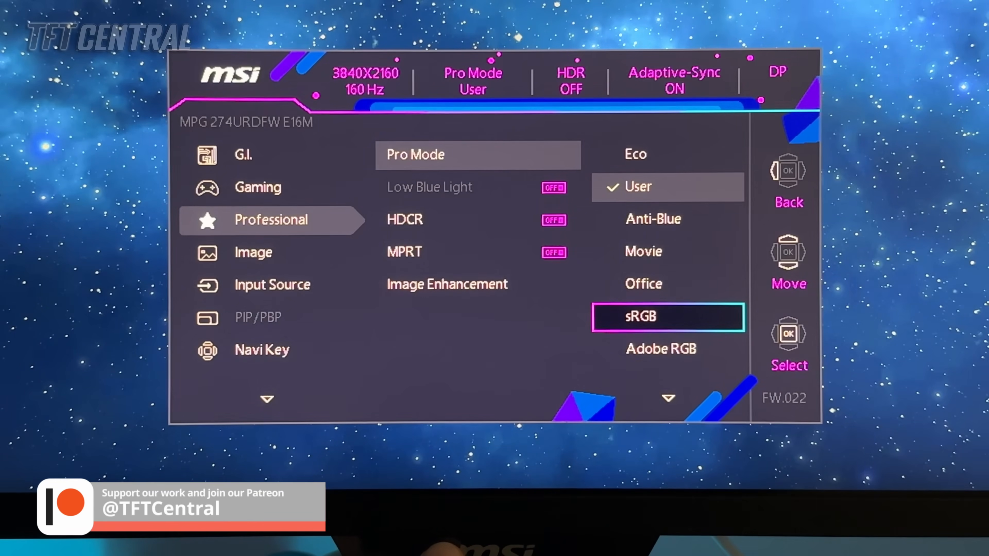
{"action": "left_click", "coordinate": [667, 317]}
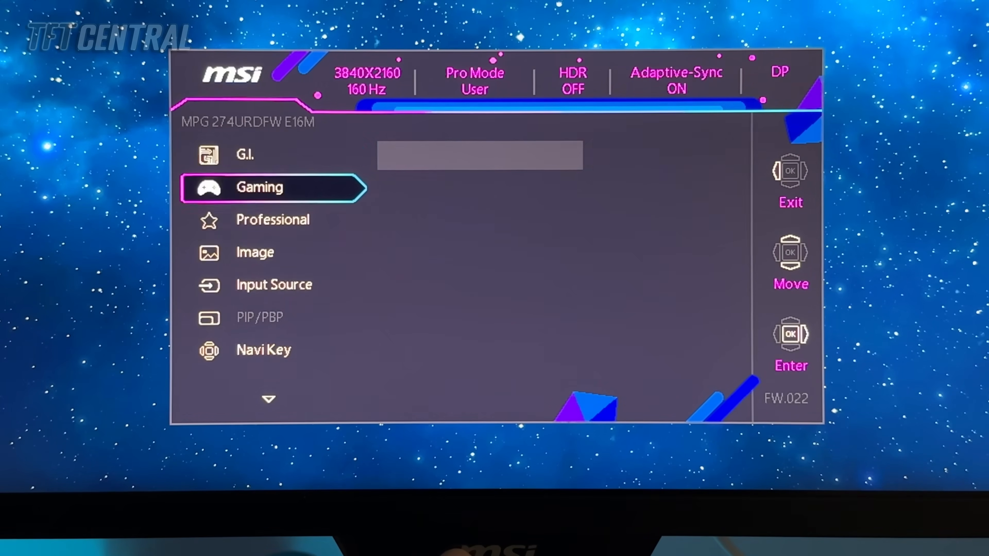
Enter the Gaming settings and confirm Premium Color as the Game Mode
{"action": "left_click", "coordinate": [259, 188]}
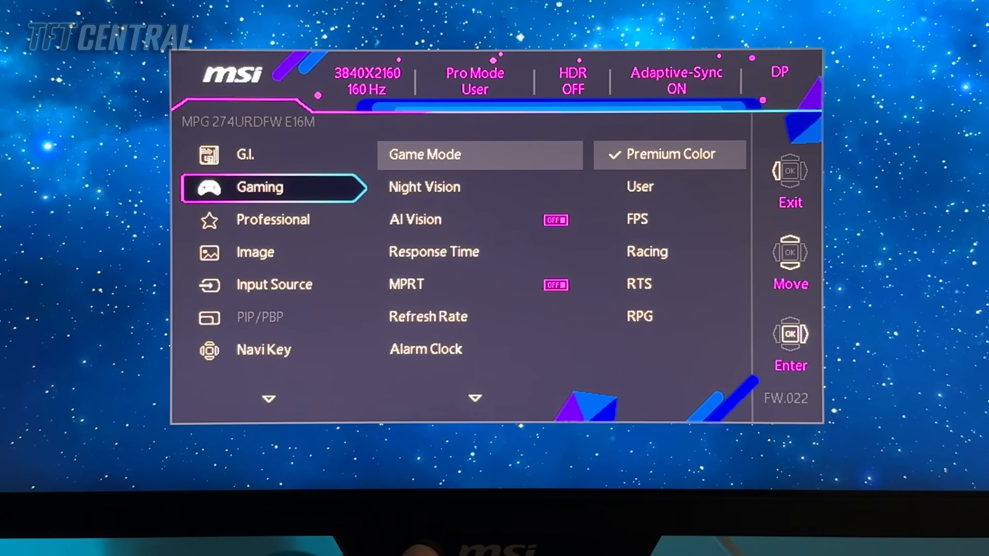
{"action": "left_click", "coordinate": [256, 252]}
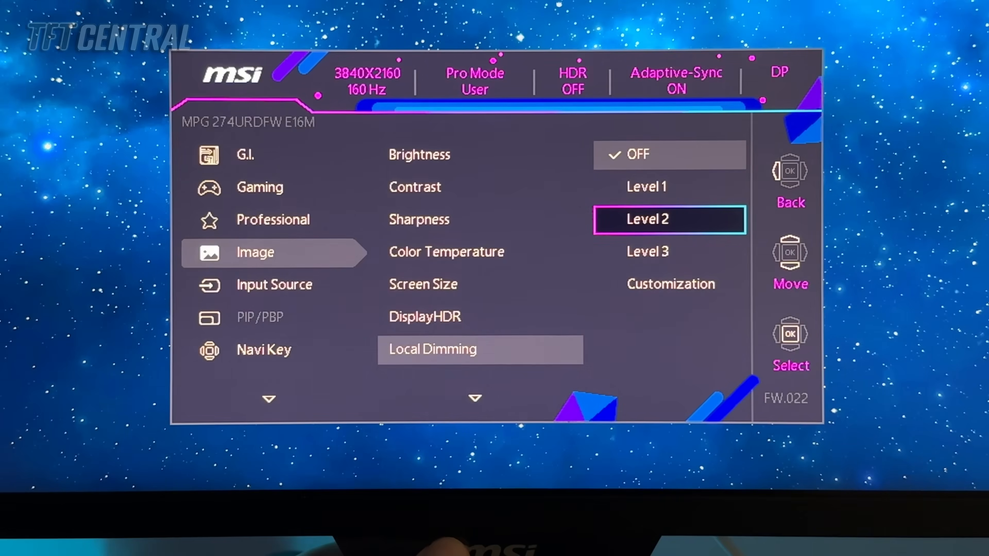
Move through the Local Dimming level options, currently OFF
{"action": "key", "text": "Down"}
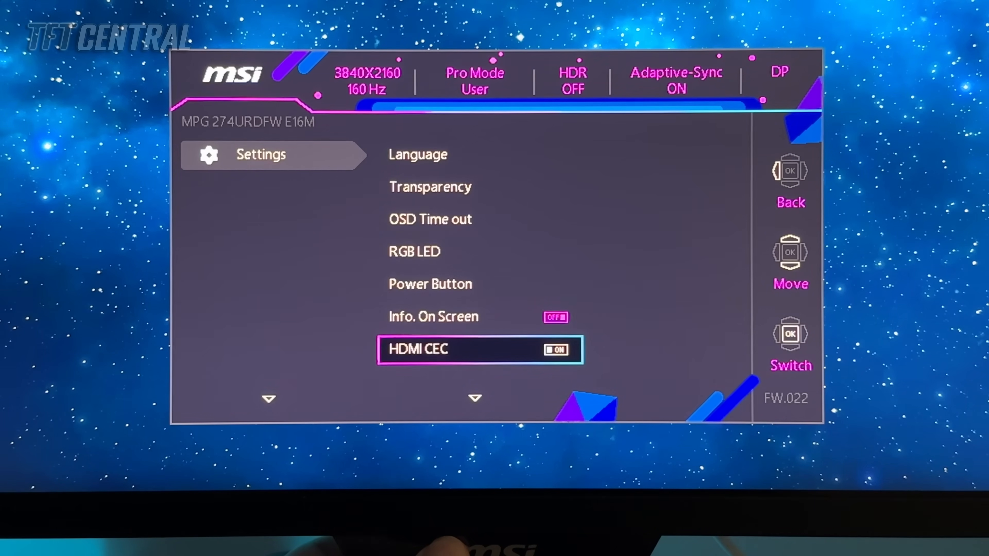
Scroll down the Settings list to HDMI CEC, switched on
{"action": "scroll", "scroll_direction": "down", "scroll_amount": 3}
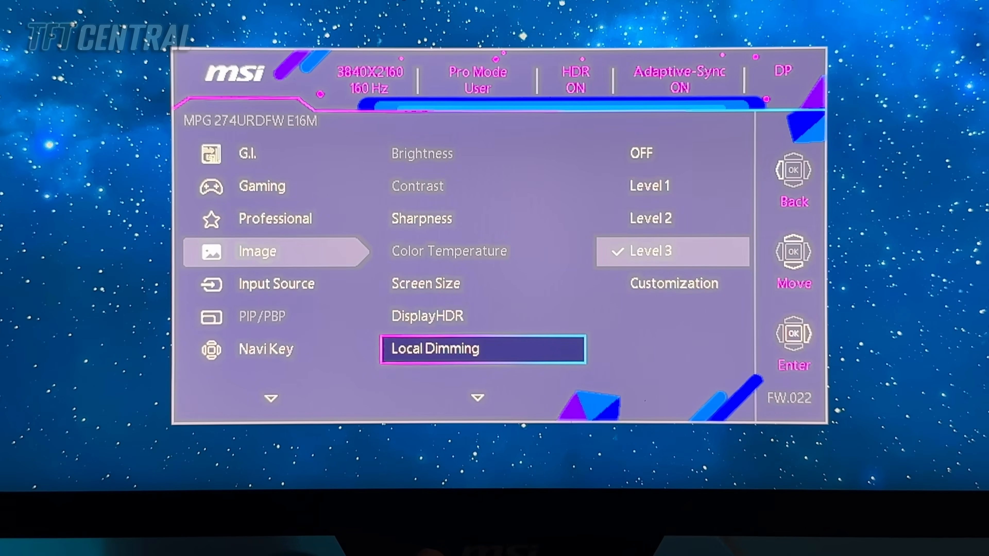
With Local Dimming at Level 3, move to DisplayHDR set to 1000 nits
{"action": "key", "text": "Up"}
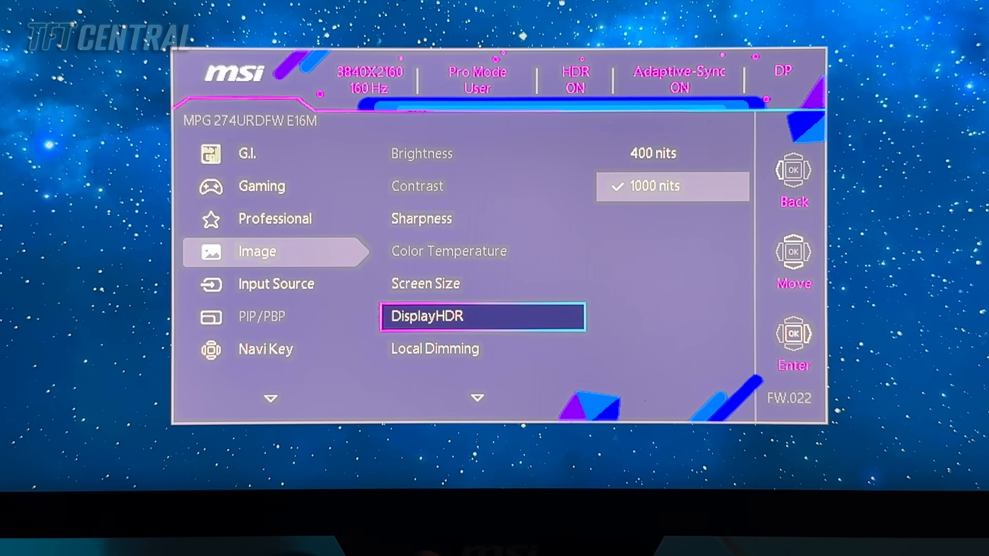